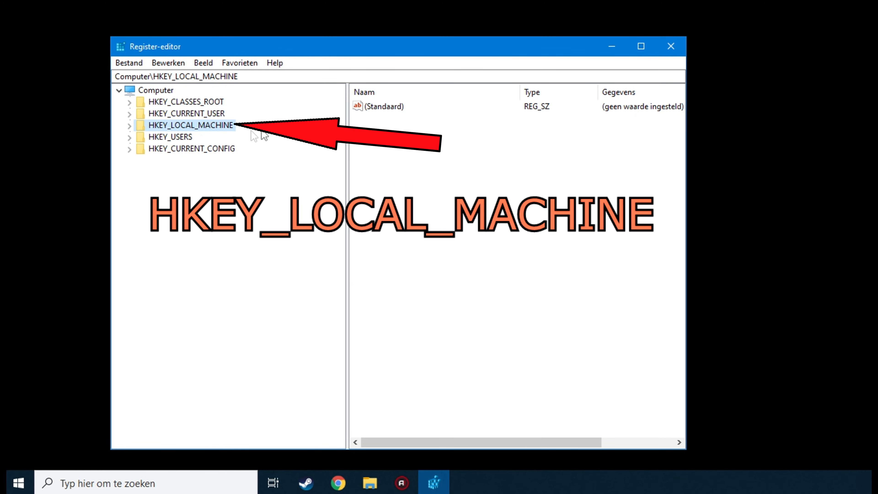
- Drill down HKEY_LOCAL_MACHINE > SOFTWARE > WOW6432Node in the registry tree
{"action": "left_click", "coordinate": [129, 125]}
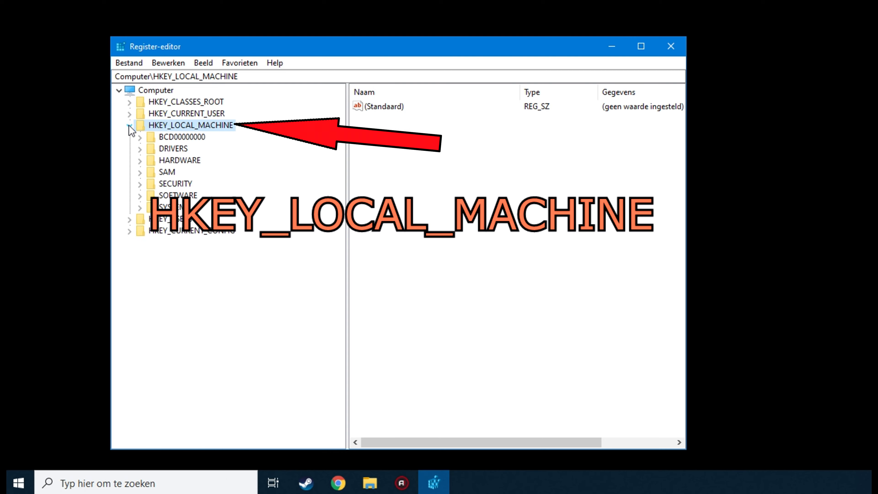
{"action": "left_click", "coordinate": [177, 195]}
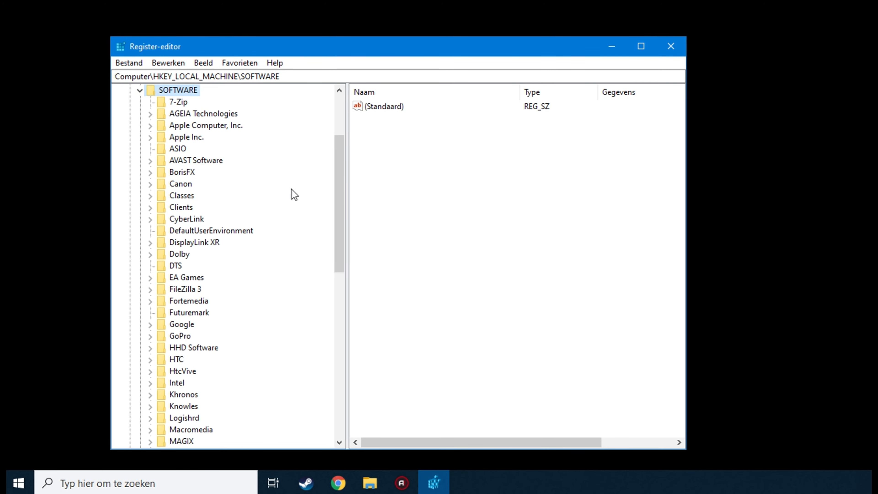
{"action": "scroll", "scroll_direction": "down", "scroll_amount": 3}
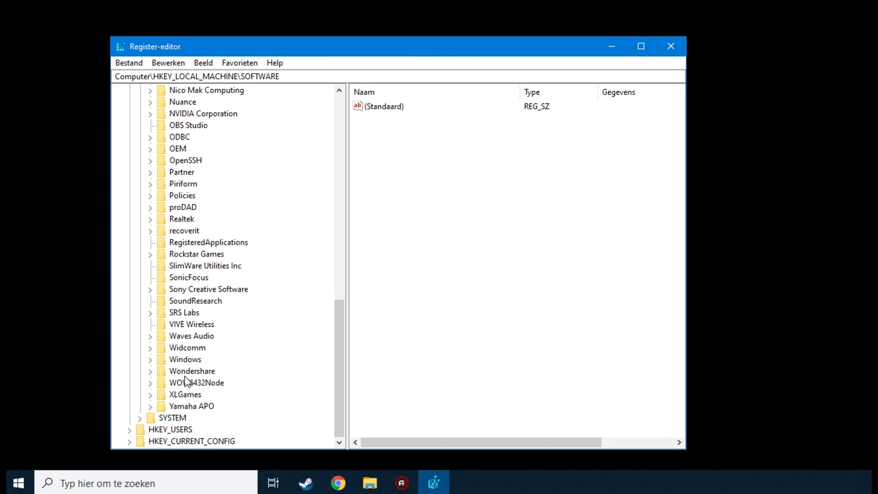
{"action": "left_click", "coordinate": [192, 383]}
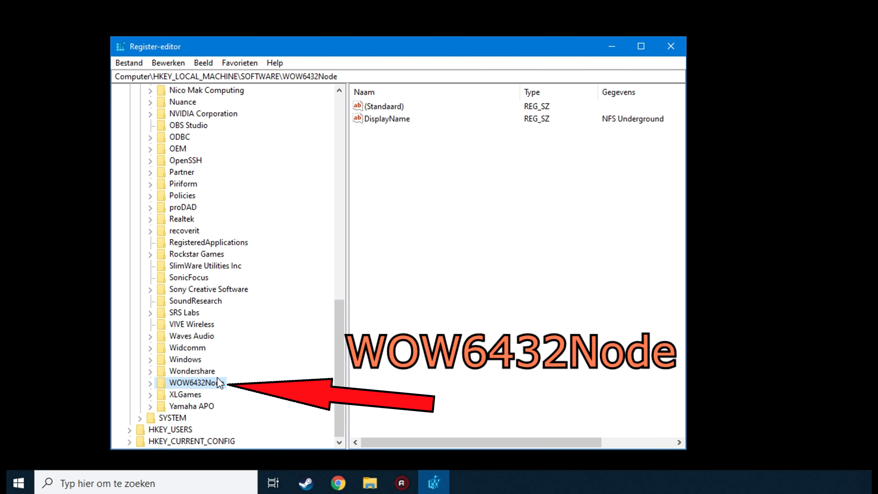
{"action": "left_click", "coordinate": [150, 383]}
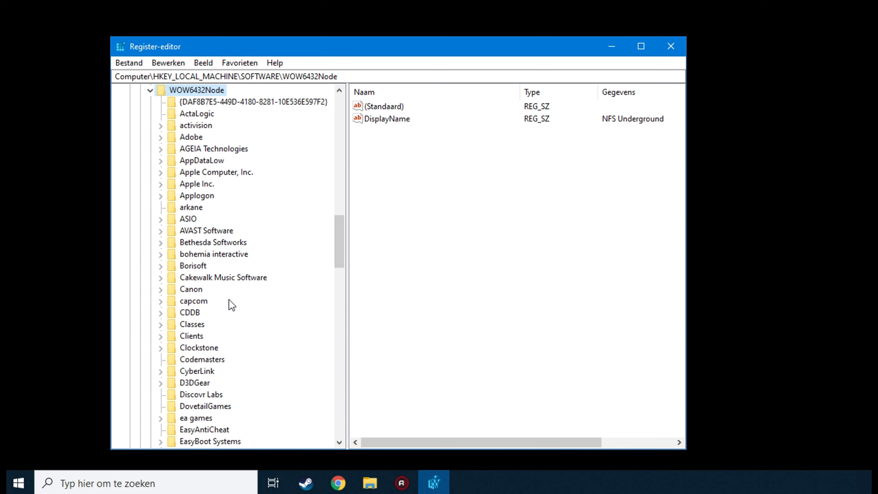
- Expand Sony Creative Software and bring up actions for the Vegas Pro - Steam Powered key
{"action": "scroll", "scroll_direction": "down", "scroll_amount": 3}
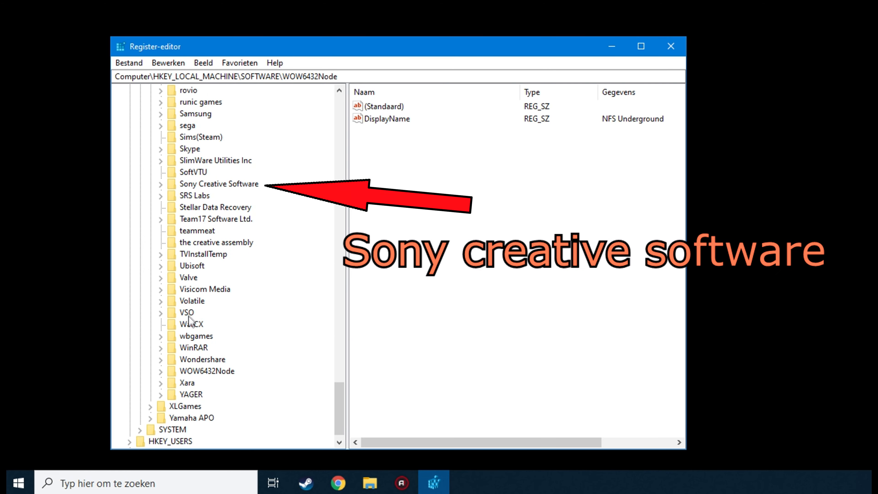
{"action": "left_click", "coordinate": [218, 184]}
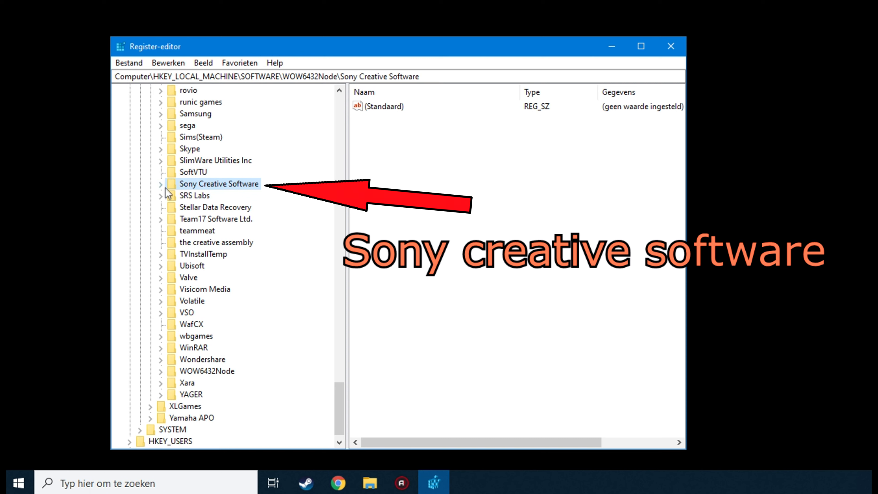
{"action": "left_click", "coordinate": [160, 184]}
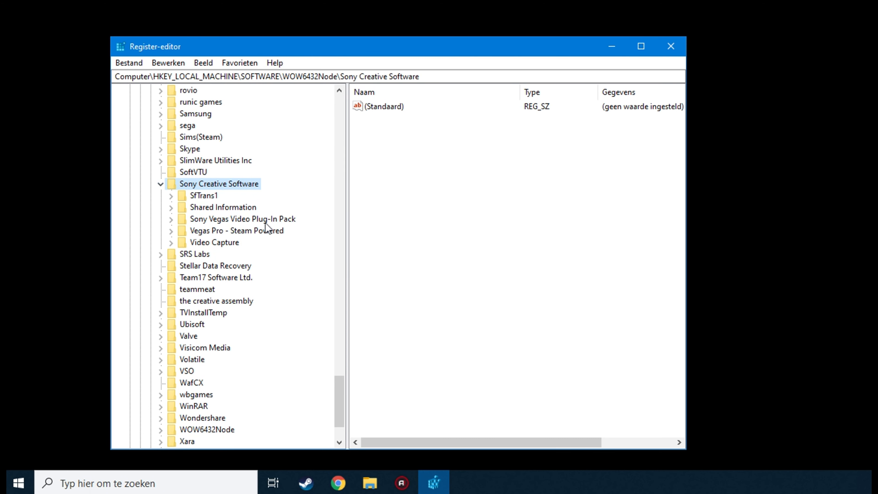
{"action": "right_click", "coordinate": [236, 230]}
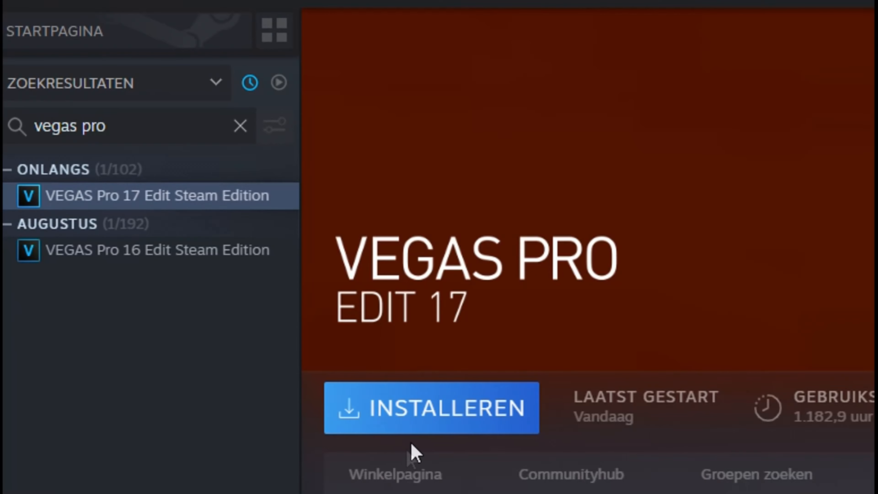
- Install VEGAS Pro 17 Edit Steam Edition, accepting the default install options
{"action": "left_click", "coordinate": [412, 409]}
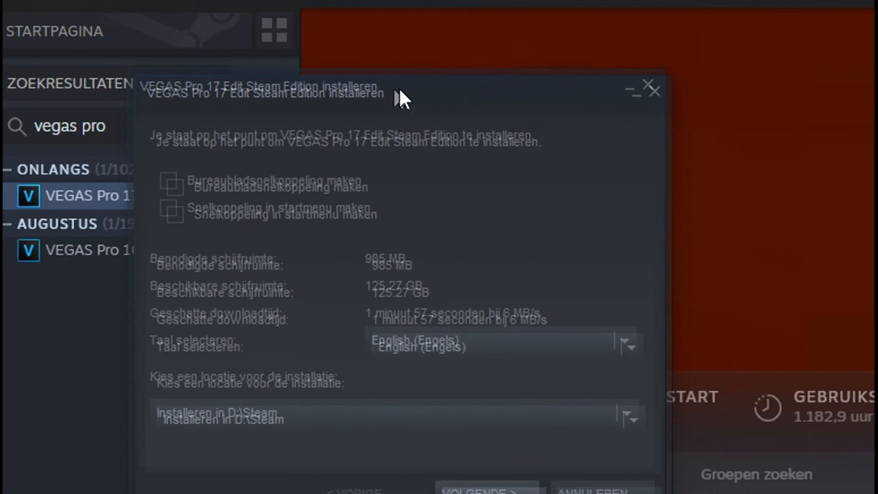
{"action": "left_click", "coordinate": [465, 444]}
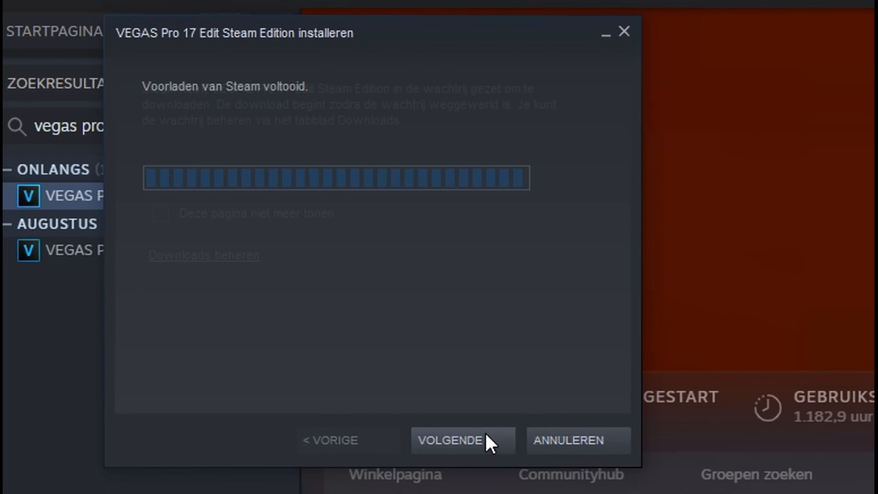
{"action": "left_click", "coordinate": [461, 440]}
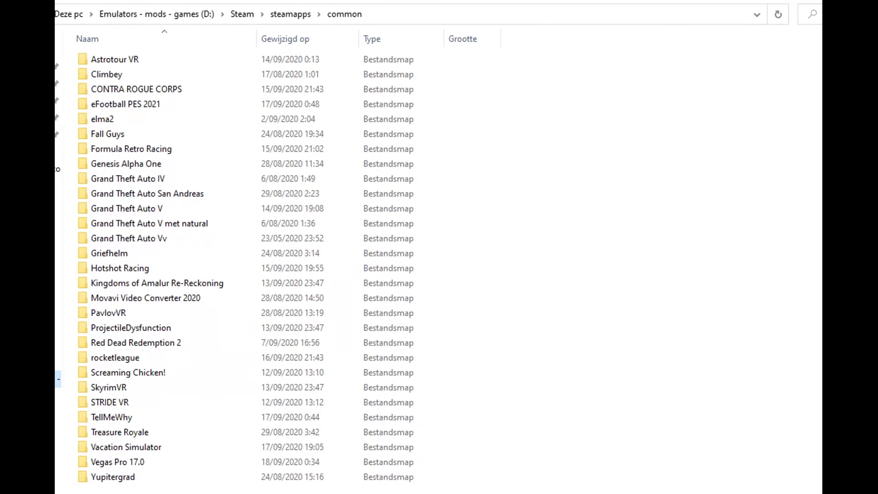
- View the Vegas Pro 17.0 folder's properties on the Beveiliging (security) tab
{"action": "right_click", "coordinate": [113, 461]}
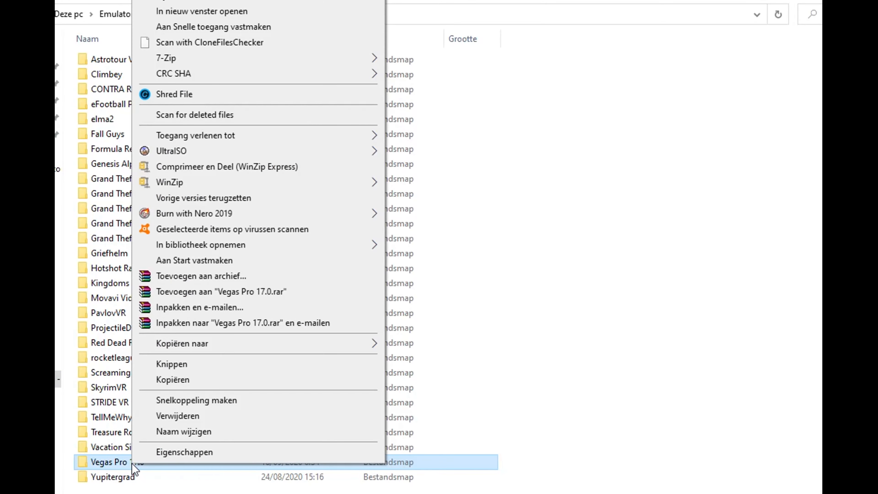
{"action": "left_click", "coordinate": [184, 452]}
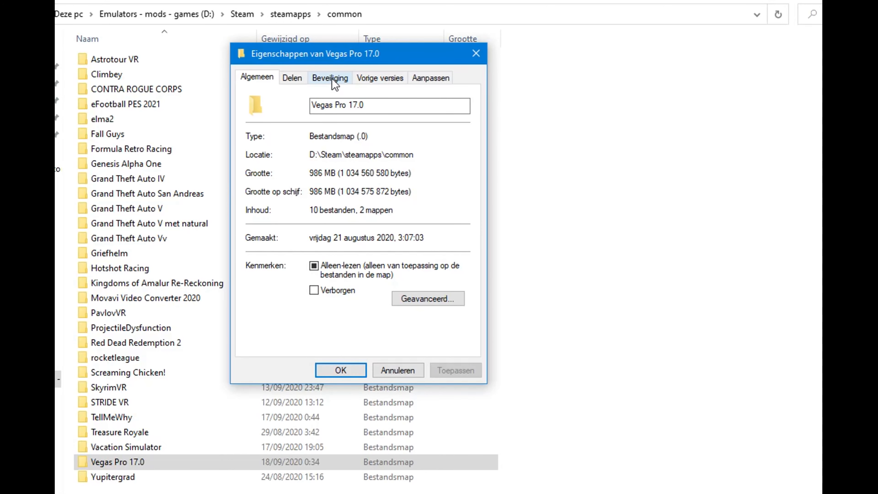
{"action": "left_click", "coordinate": [330, 78]}
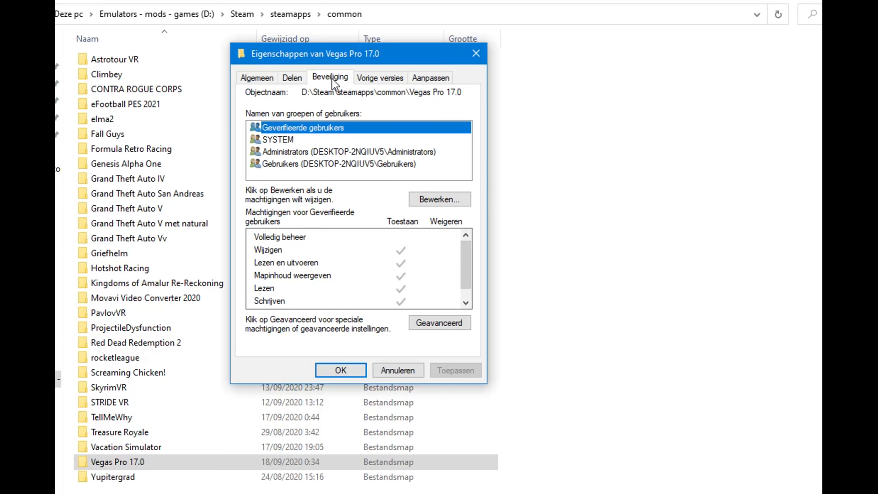
{"action": "mouse_move", "coordinate": [334, 148]}
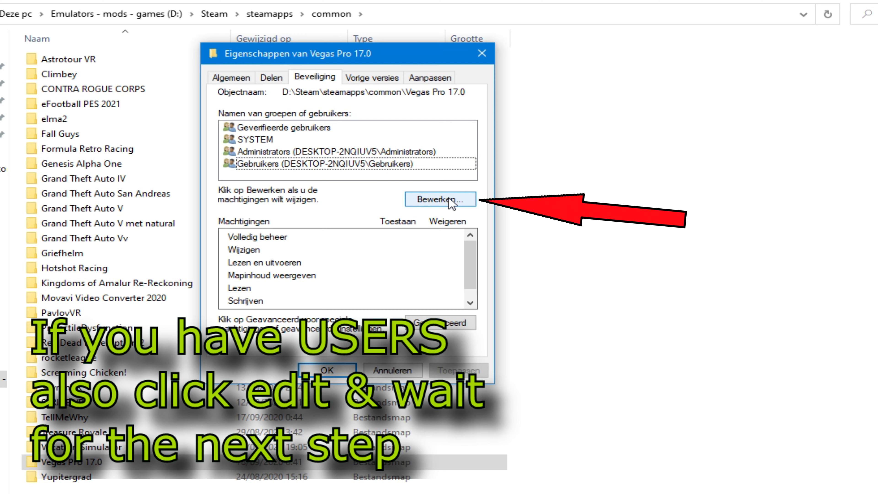
- Add the Gebruikers group to the folder permissions and allow it all permissions
{"action": "left_click", "coordinate": [442, 199]}
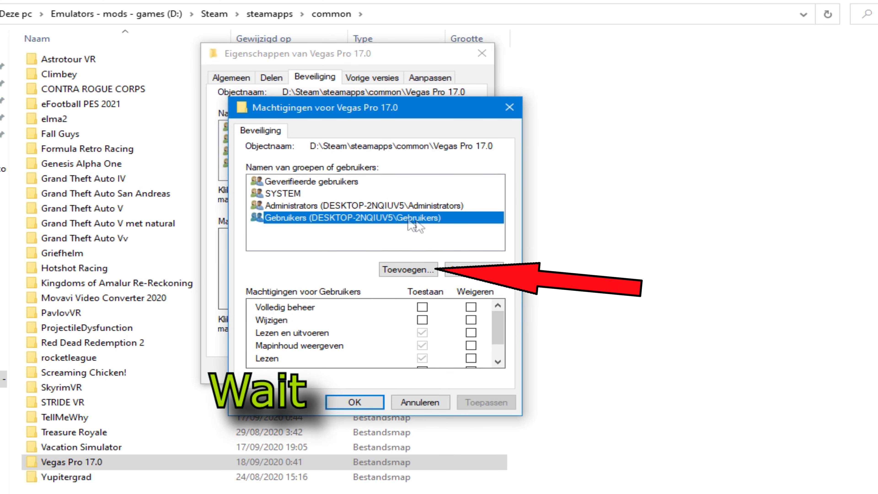
{"action": "left_click", "coordinate": [408, 270]}
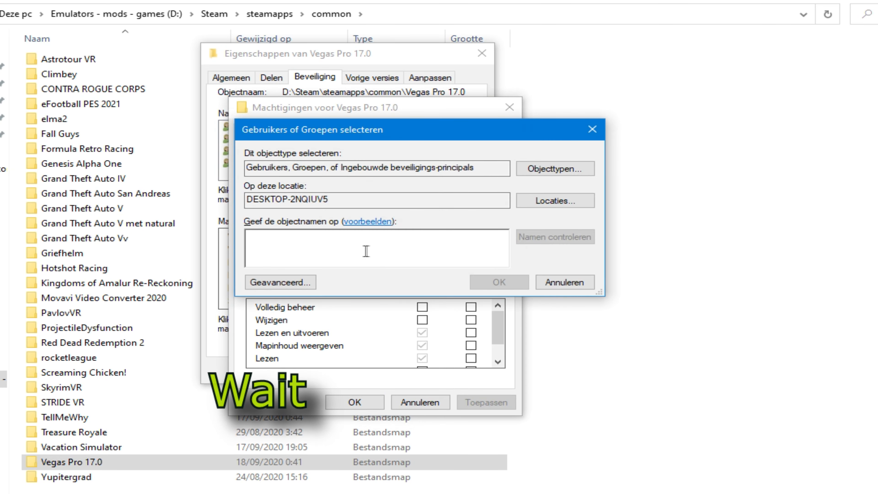
{"action": "type", "text": "gebrui"}
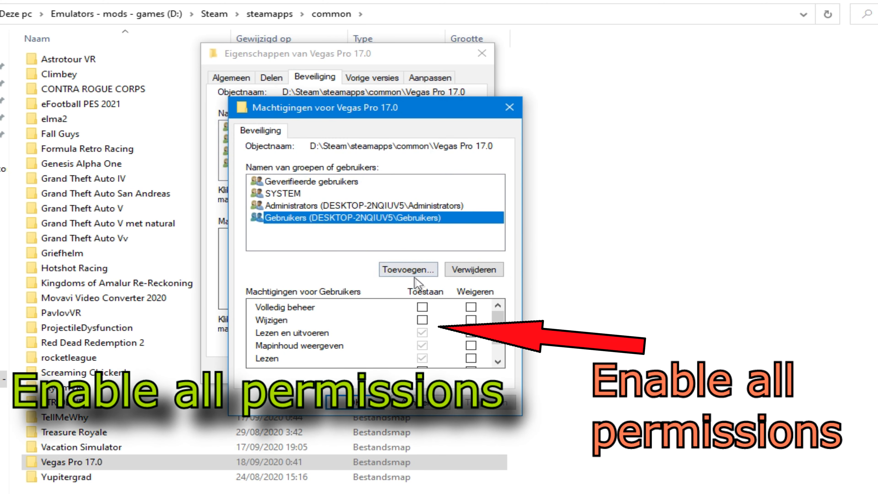
{"action": "left_click", "coordinate": [423, 307]}
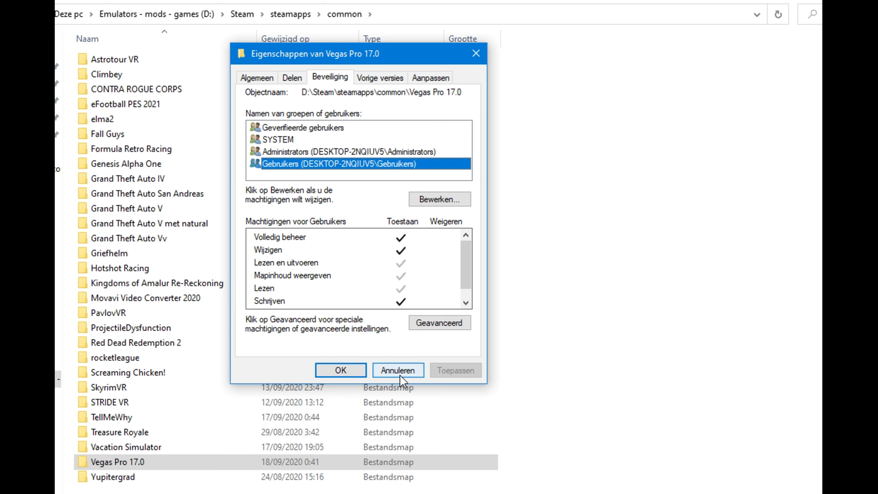
- Confirm the new permissions with OK and launch from the Vegas Pro 17.0 folder
{"action": "left_click", "coordinate": [398, 371]}
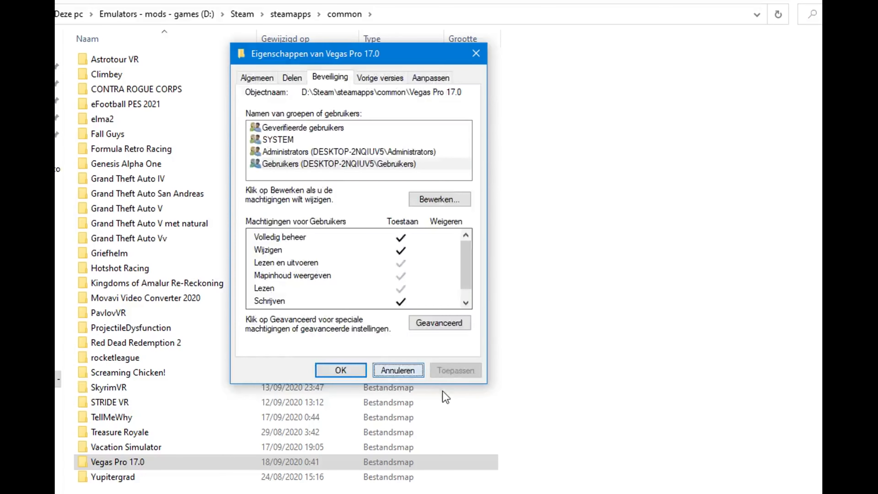
{"action": "left_click", "coordinate": [399, 371]}
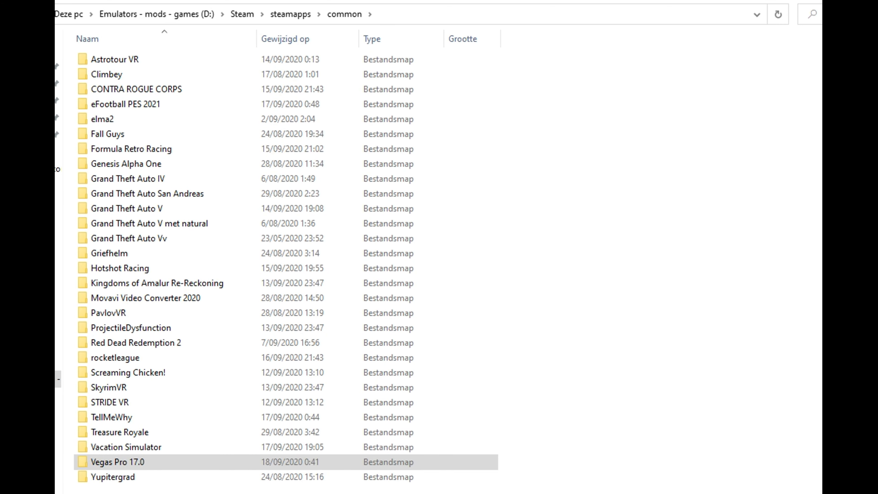
{"action": "double_click", "coordinate": [117, 462]}
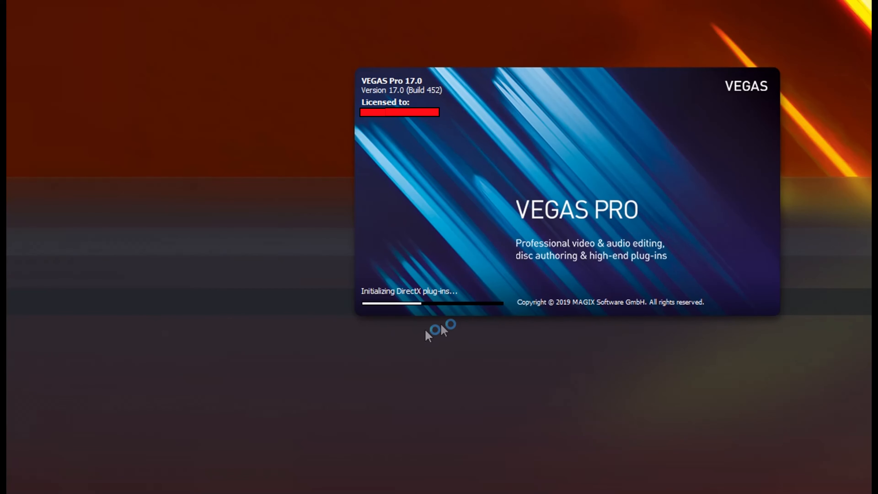
{"action": "mouse_move", "coordinate": [455, 373]}
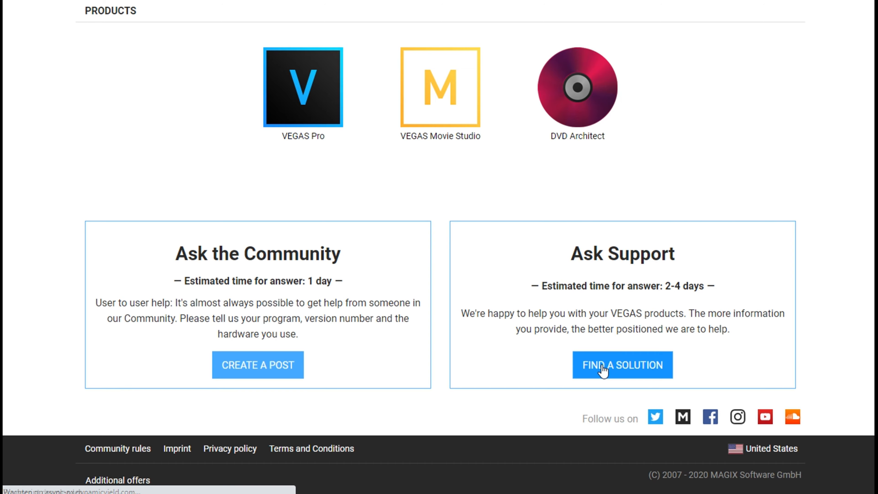
- Search Technical problems / Errors for VEGAS Pro with 'vegas170.exe' to get recommended articles
{"action": "left_click", "coordinate": [622, 365]}
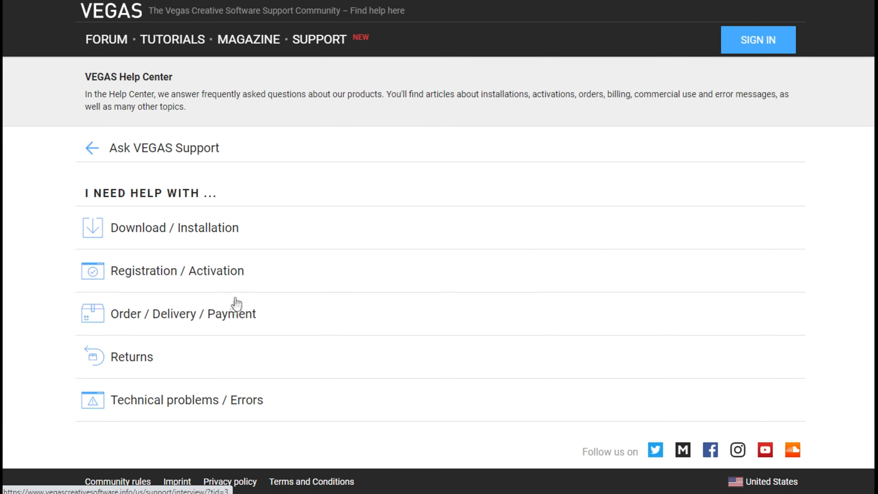
{"action": "left_click", "coordinate": [188, 399]}
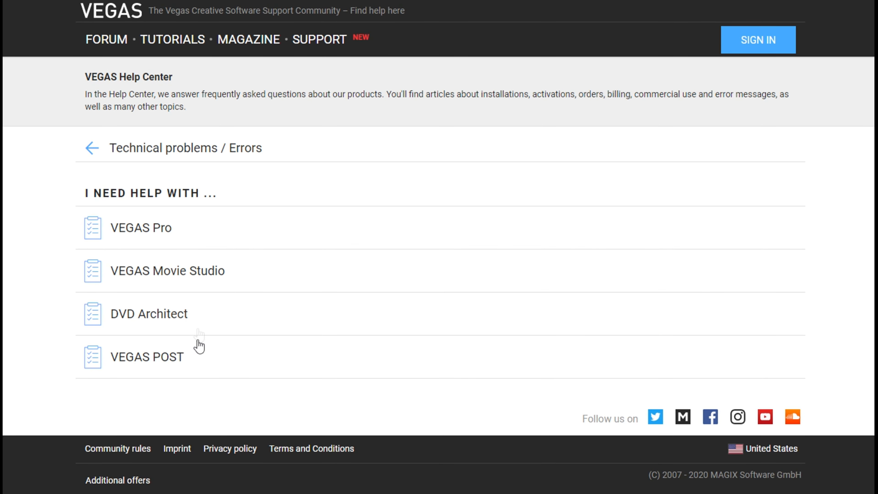
{"action": "left_click", "coordinate": [141, 227]}
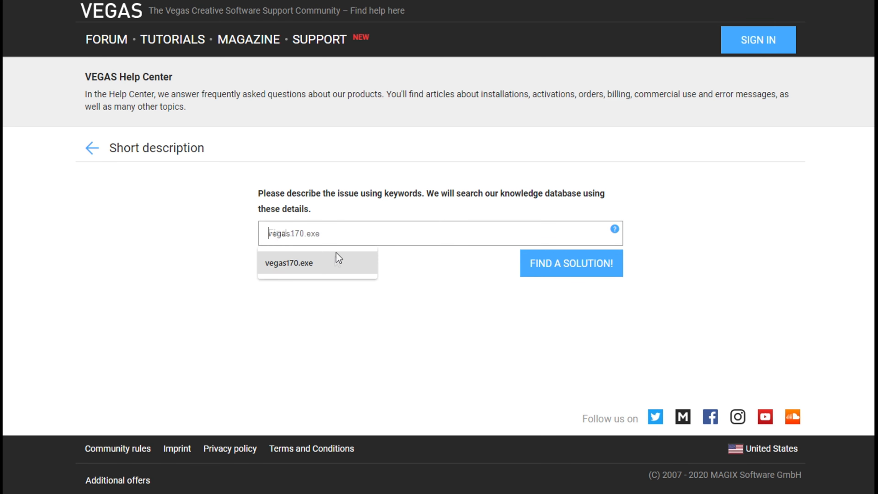
{"action": "left_click", "coordinate": [571, 263]}
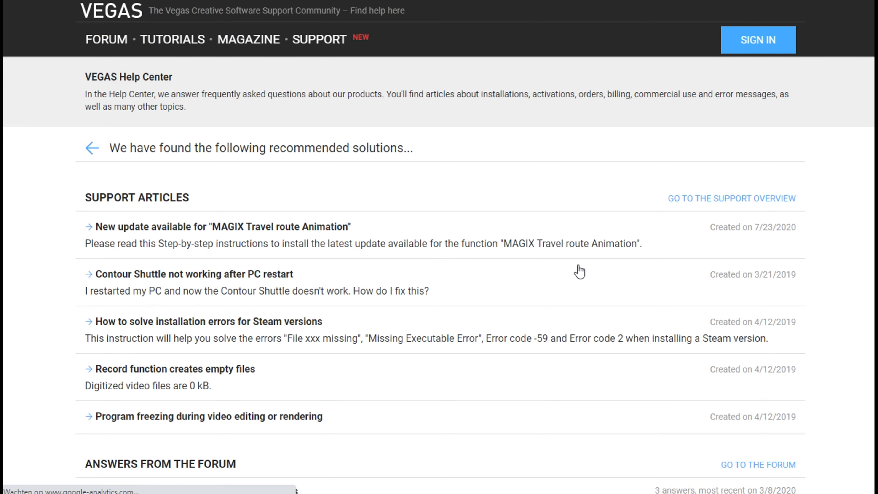